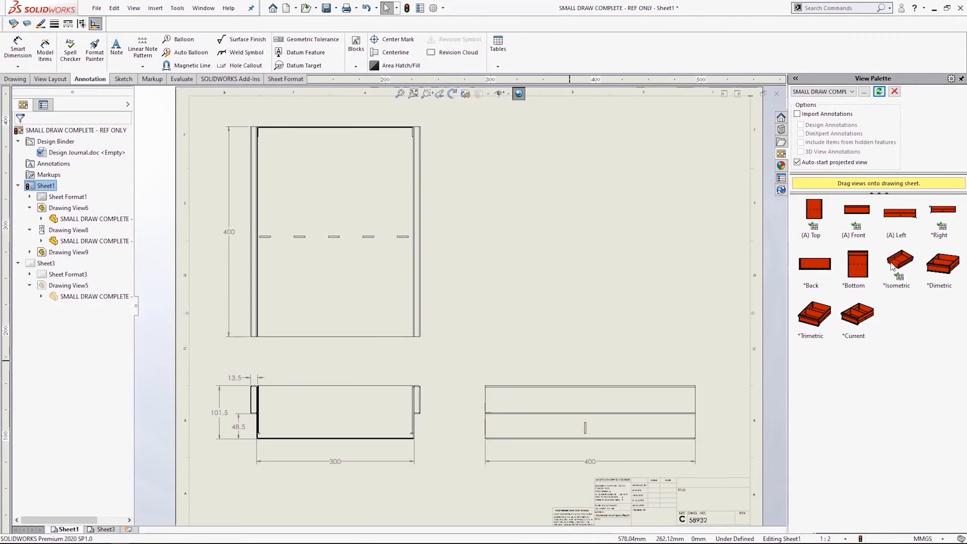
Drag in the part view to set up the L-shaped base flange preview, 100 mm deep
{"action": "left_click_drag", "start_coordinate": [898, 264], "coordinate": [592, 240]}
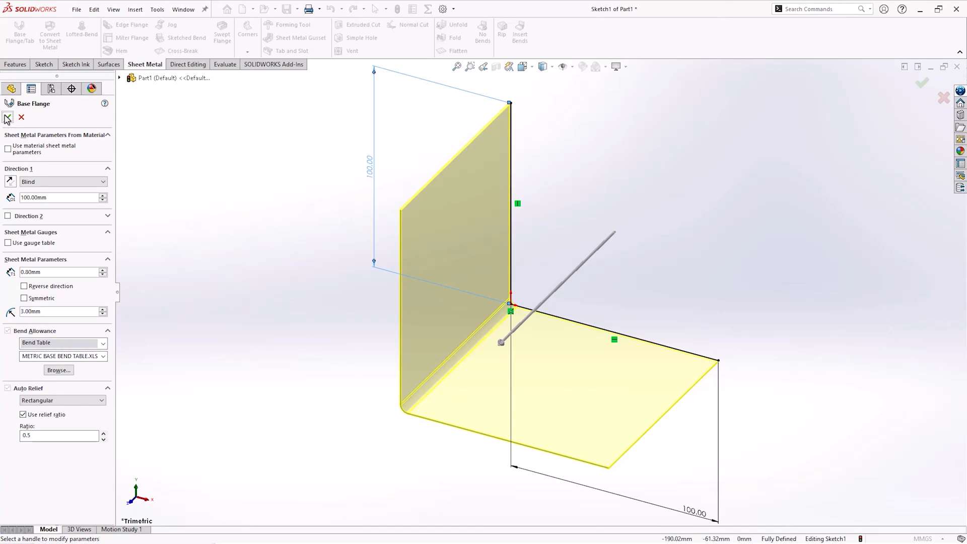
Restart Base Flange so it shows 0.7366mm thickness, 0.7366mm radius and K-Factor 0.5
{"action": "left_click", "coordinate": [8, 117]}
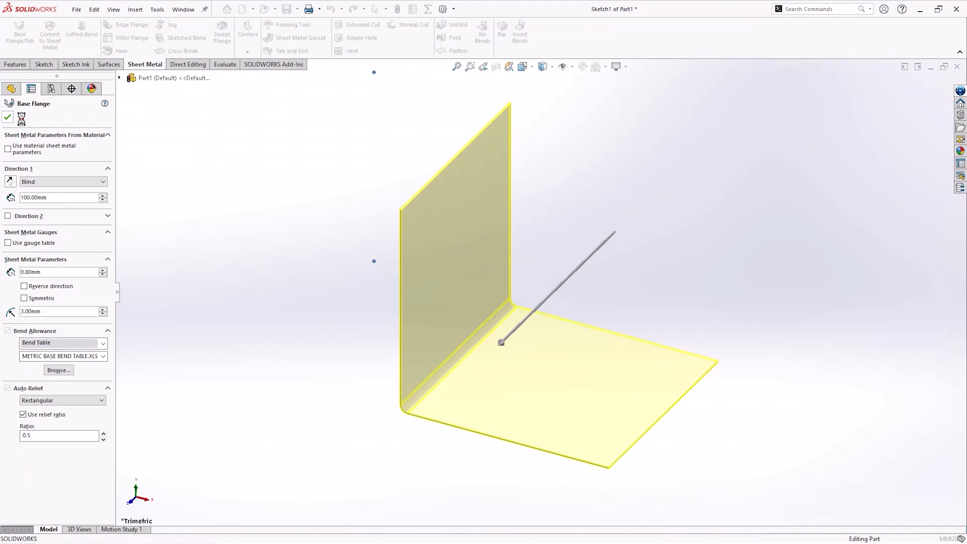
{"action": "left_click", "coordinate": [8, 117]}
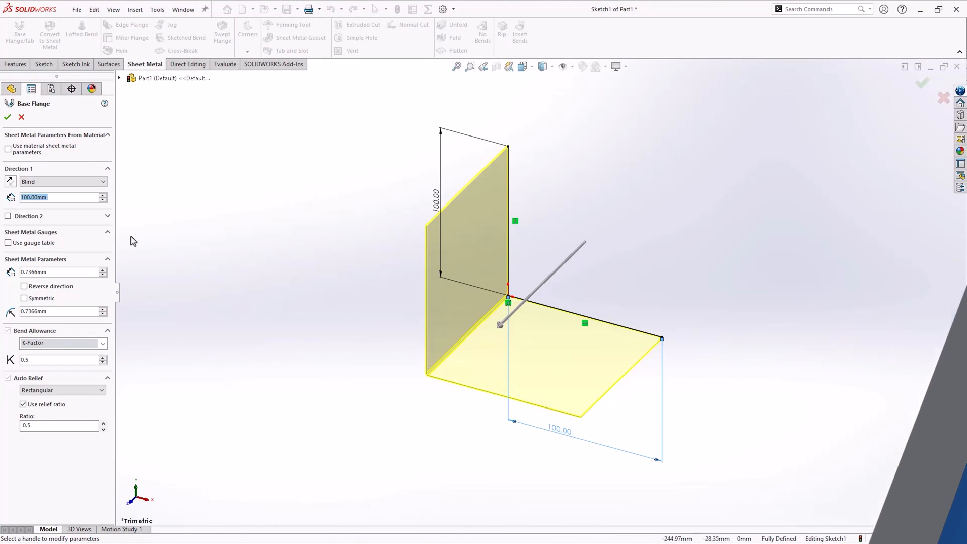
Use the SAMPLE TABLE - ALUMINUM gauge table at Gauge 10 with a 10.00mm bend radius
{"action": "left_click", "coordinate": [8, 243]}
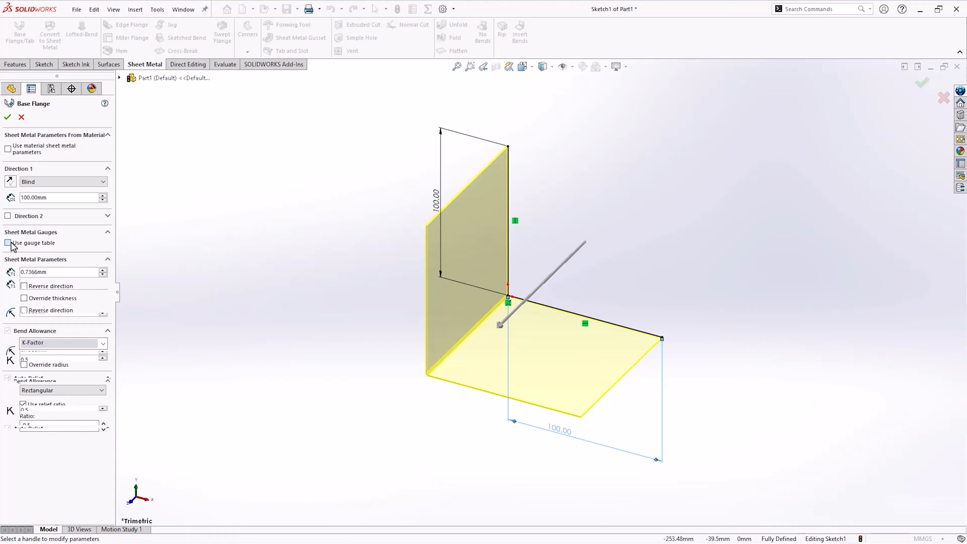
{"action": "left_click", "coordinate": [8, 242]}
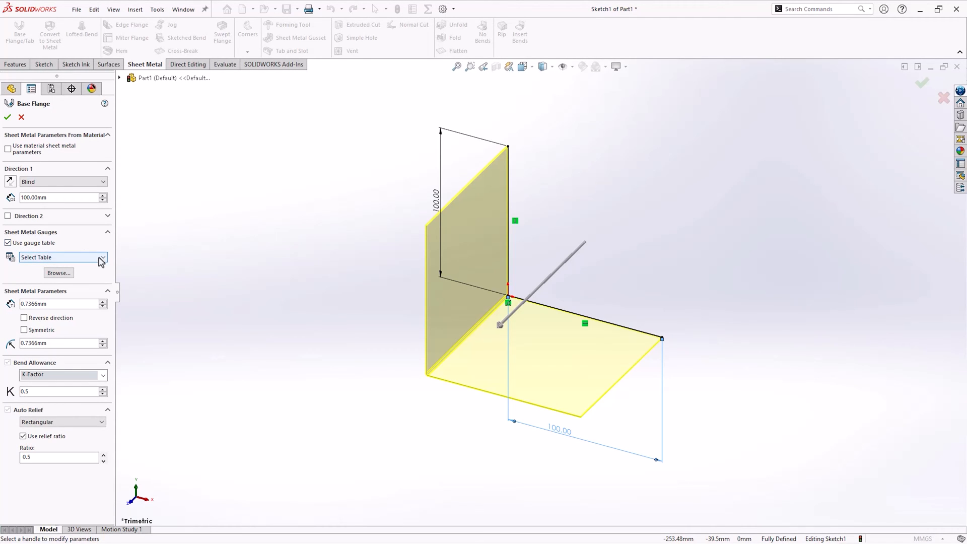
{"action": "left_click", "coordinate": [102, 257]}
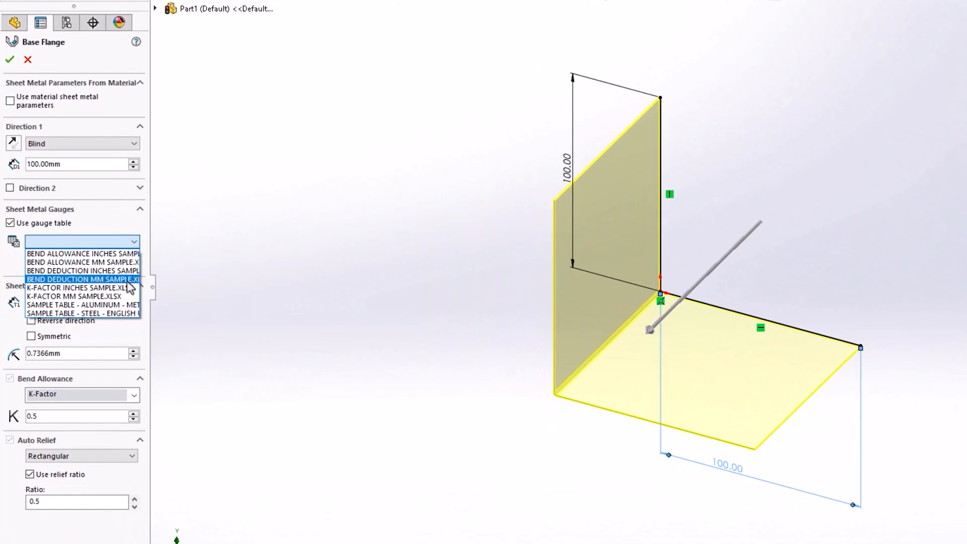
{"action": "left_click", "coordinate": [82, 304]}
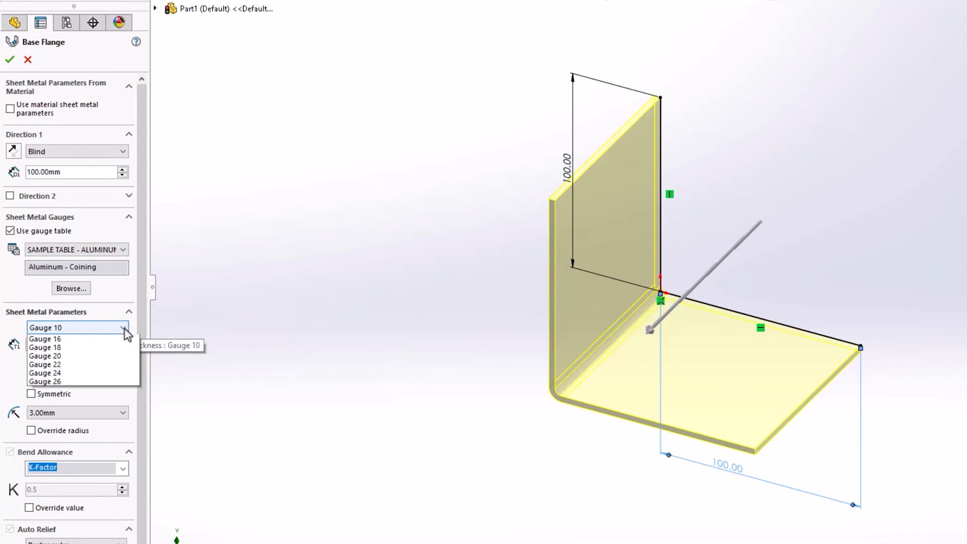
{"action": "left_click", "coordinate": [45, 327]}
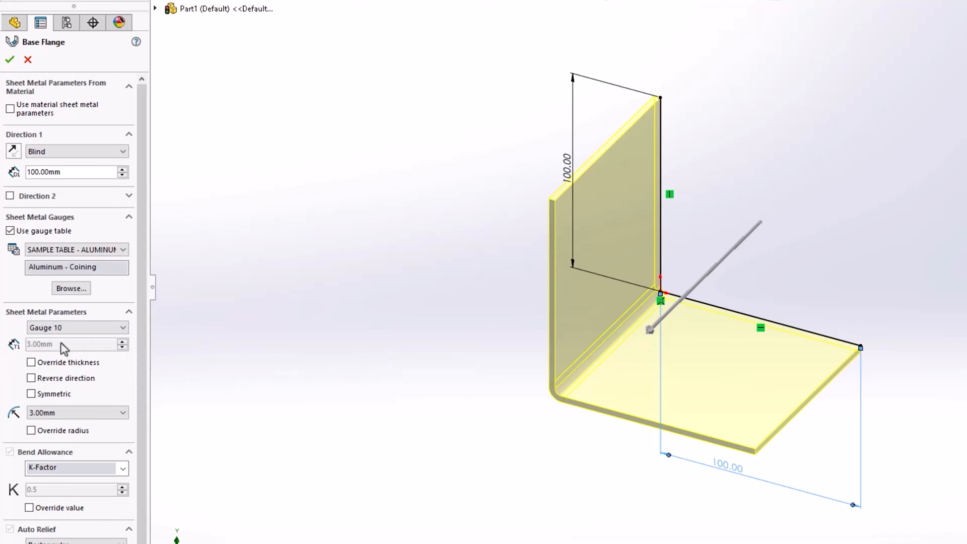
{"action": "left_click", "coordinate": [73, 412]}
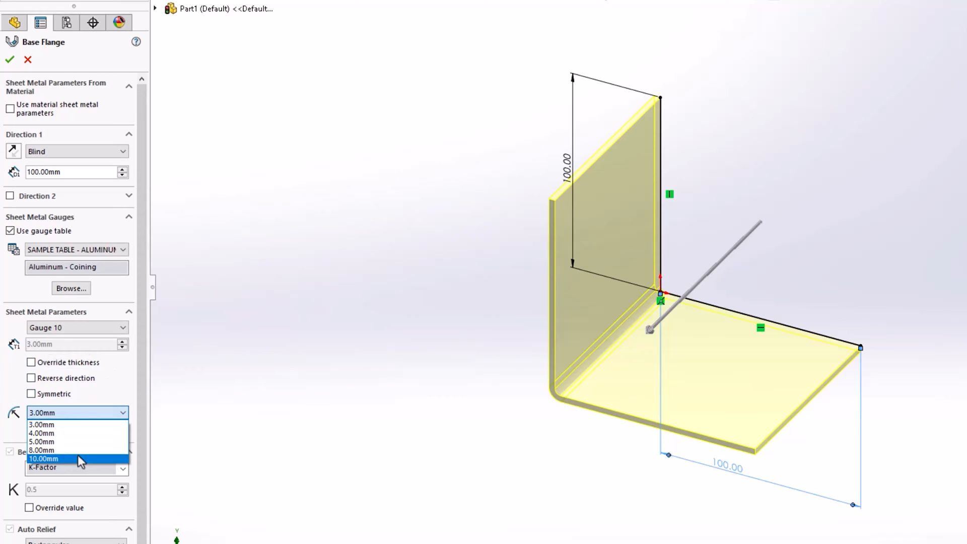
{"action": "left_click", "coordinate": [44, 458]}
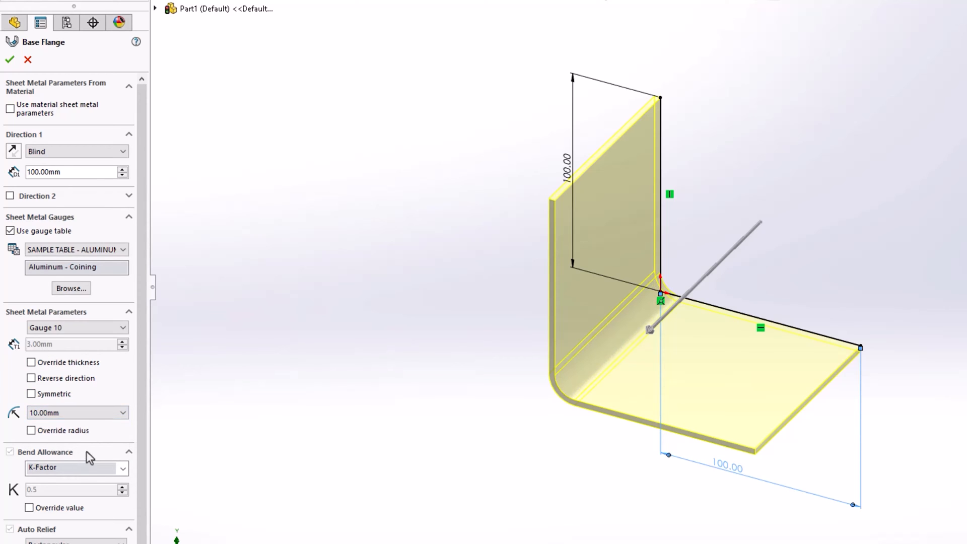
Review the Bend Allowance type choices available for the flange
{"action": "left_click", "coordinate": [123, 467]}
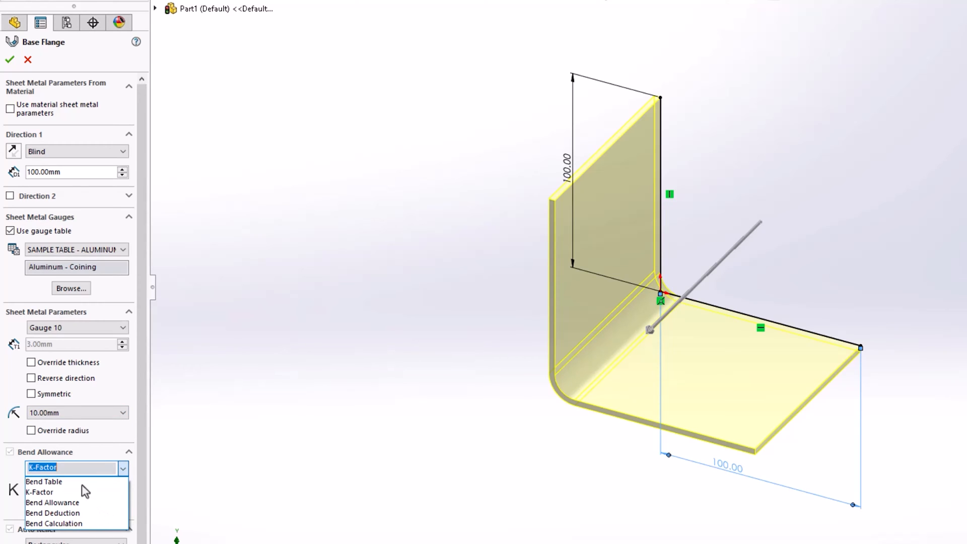
{"action": "mouse_move", "coordinate": [128, 473]}
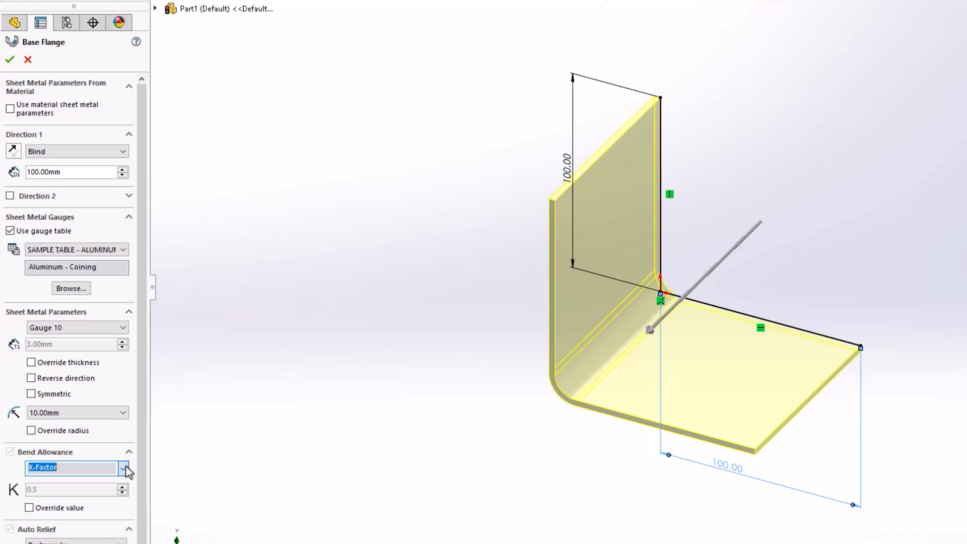
{"action": "mouse_move", "coordinate": [125, 471]}
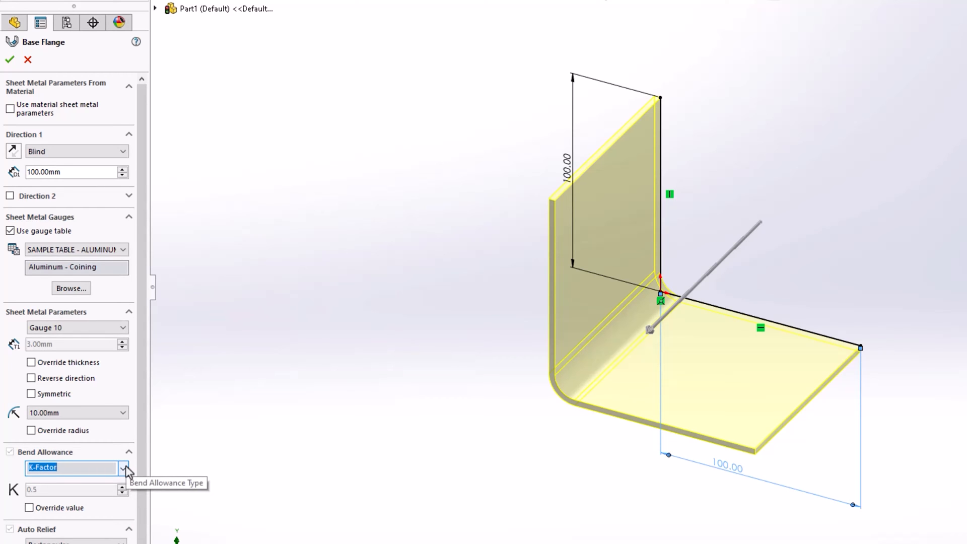
{"action": "left_click", "coordinate": [9, 60]}
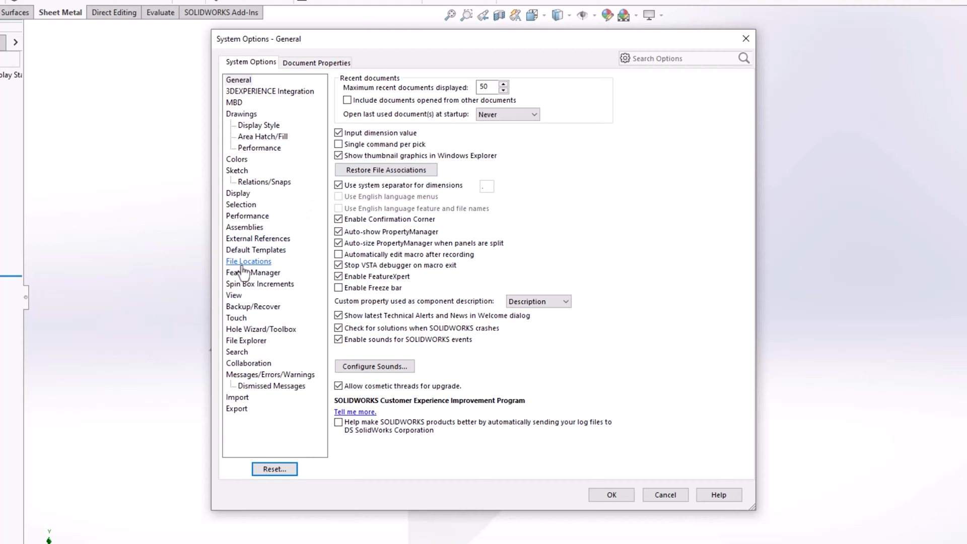
Show the File Locations folder for Sheet Metal Gauge Table in System Options
{"action": "left_click", "coordinate": [248, 261]}
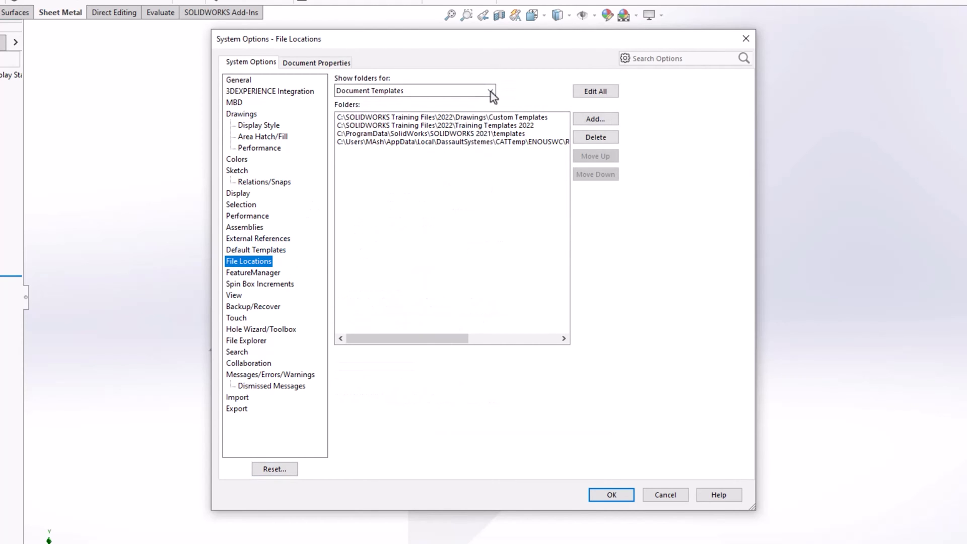
{"action": "left_click", "coordinate": [491, 90]}
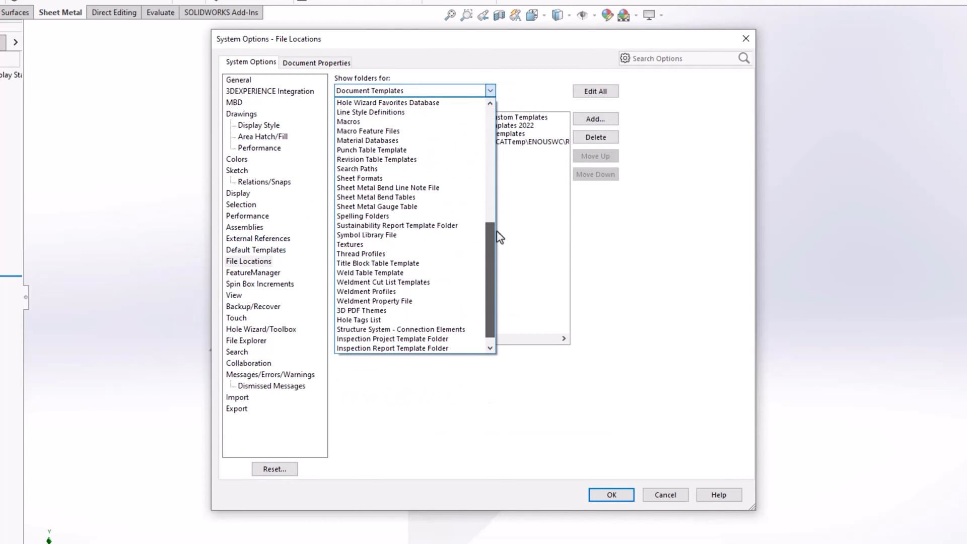
{"action": "left_click", "coordinate": [375, 196]}
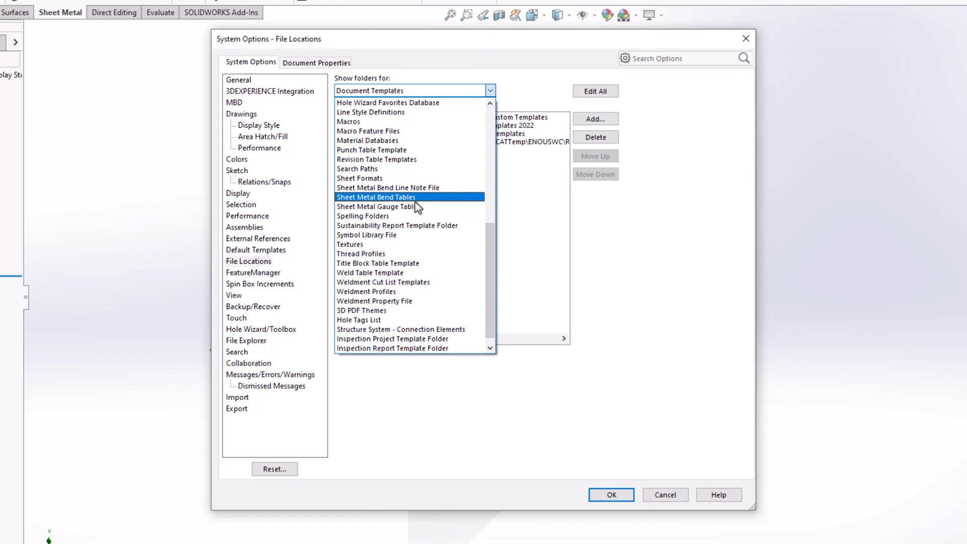
{"action": "left_click", "coordinate": [375, 205]}
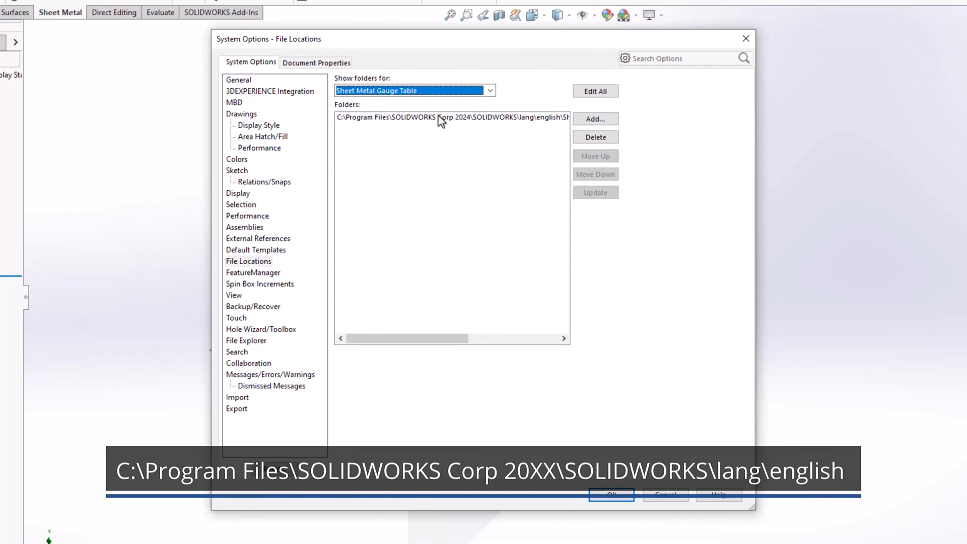
{"action": "left_click", "coordinate": [451, 117]}
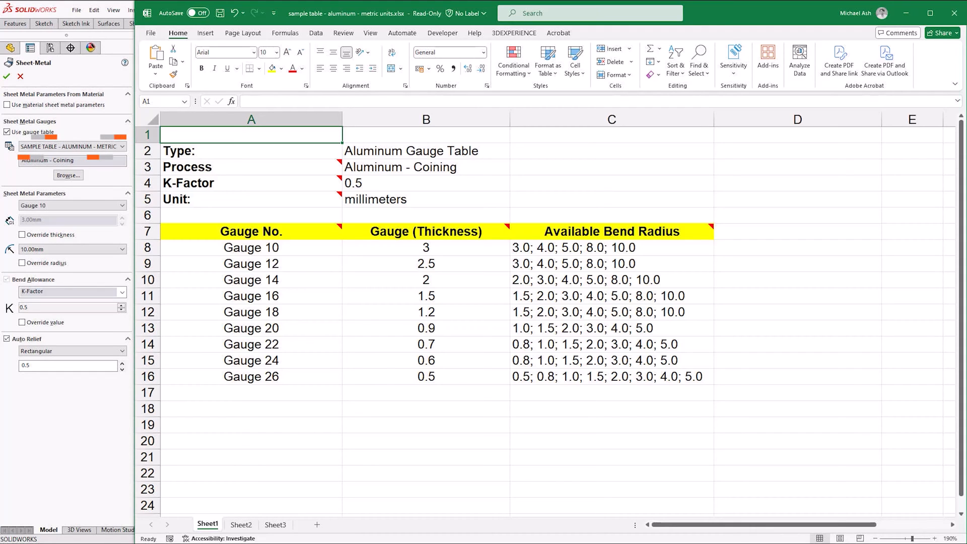
{"action": "left_click", "coordinate": [71, 146]}
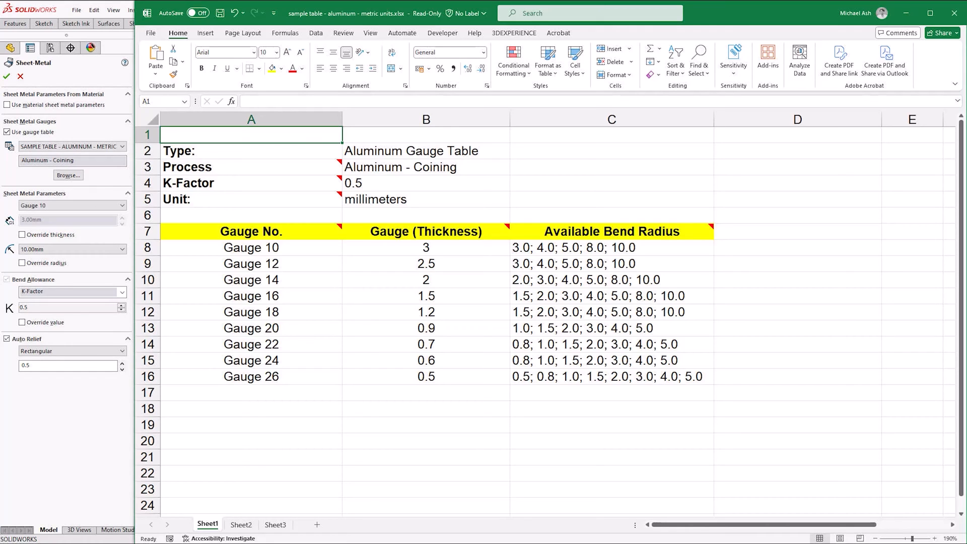
Switch from the Excel gauge table back to the SOLIDWORKS base flange preview
{"action": "left_click", "coordinate": [426, 231]}
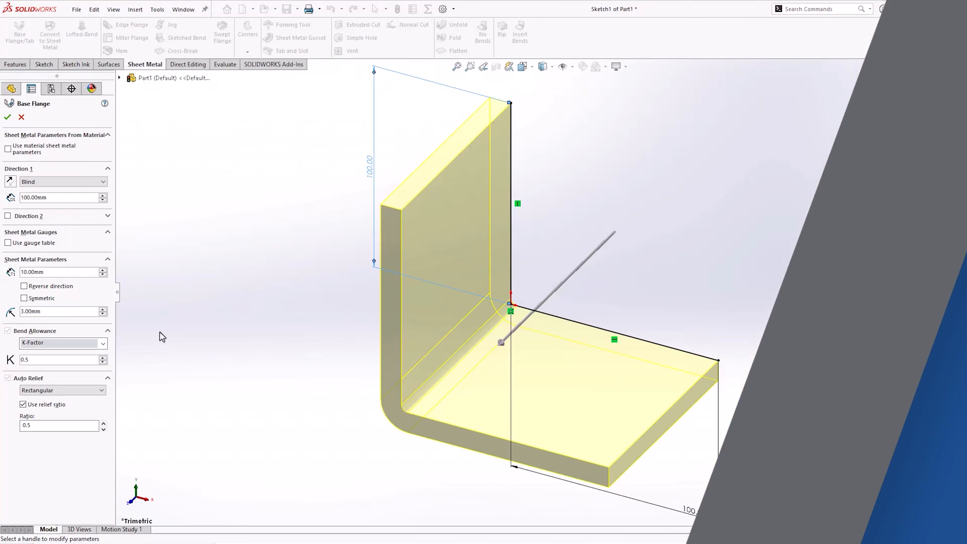
Set Bend Allowance to Bend Table using METRIC BASE BEND TABLE.XLS and bring up that table
{"action": "left_click", "coordinate": [103, 343]}
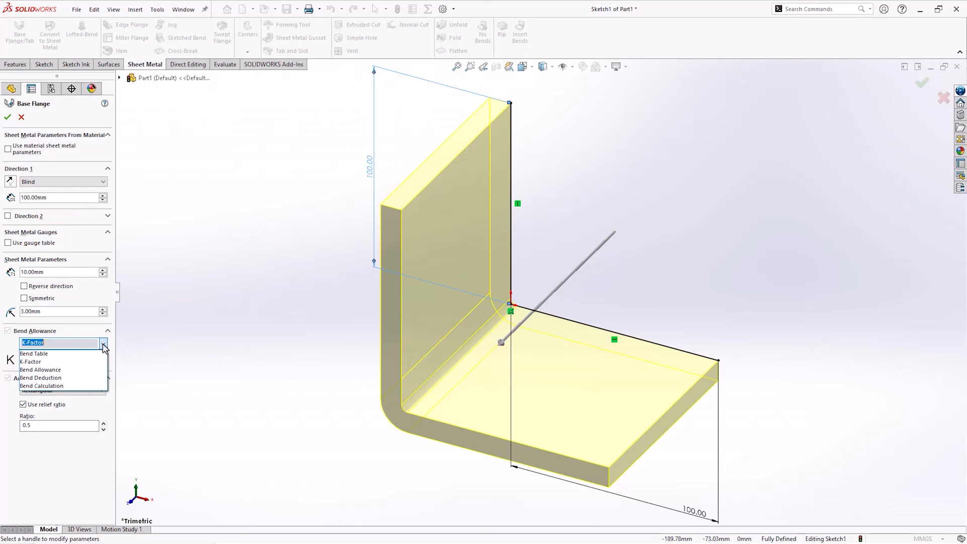
{"action": "left_click", "coordinate": [45, 354]}
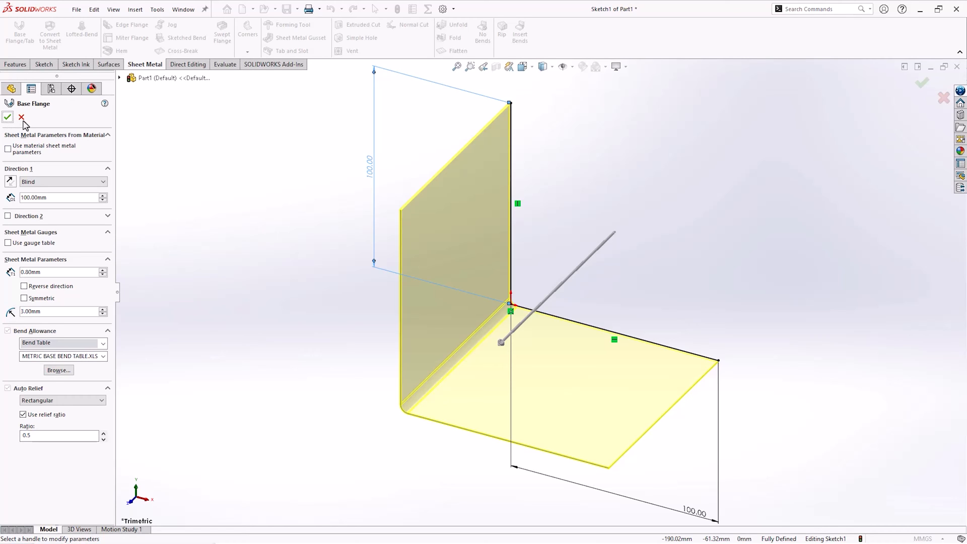
{"action": "left_click", "coordinate": [938, 9]}
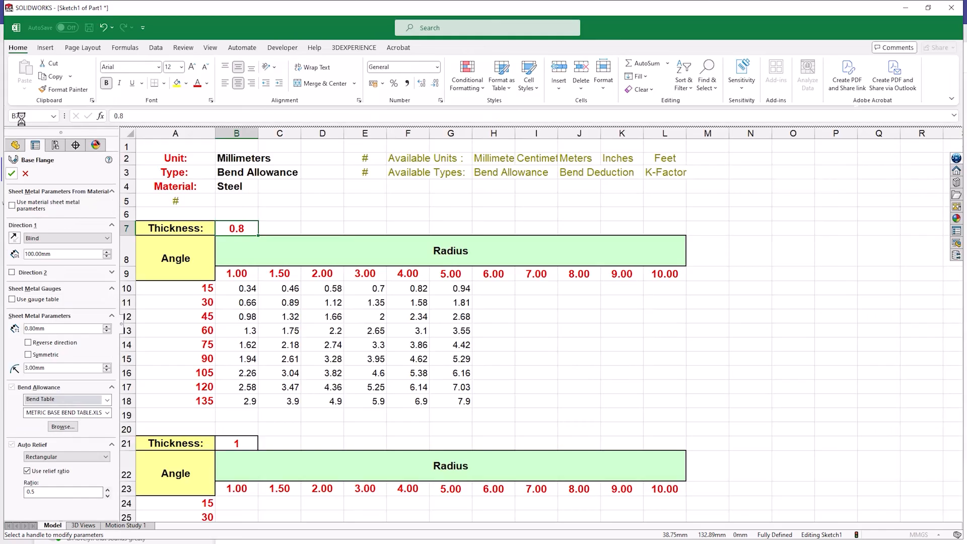
{"action": "left_click", "coordinate": [12, 173]}
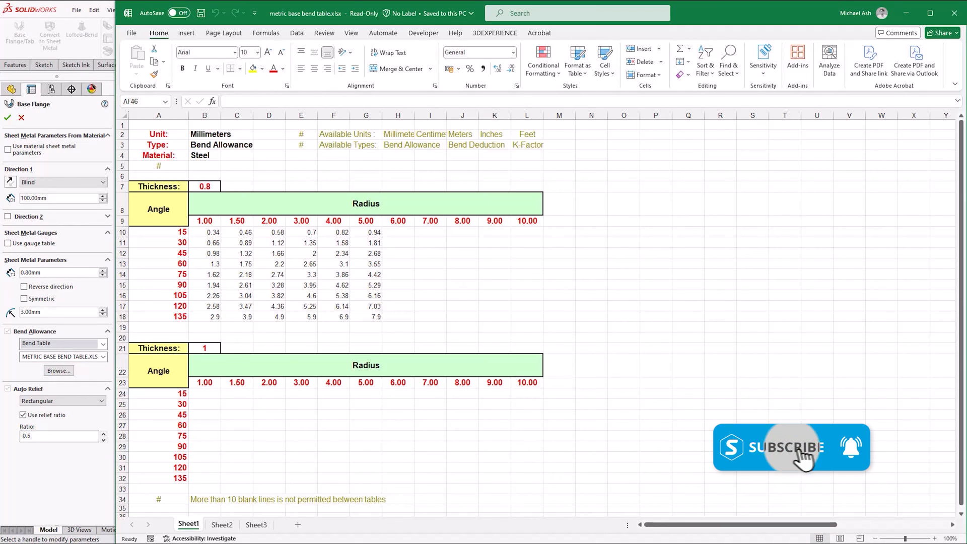
{"action": "left_click", "coordinate": [792, 446]}
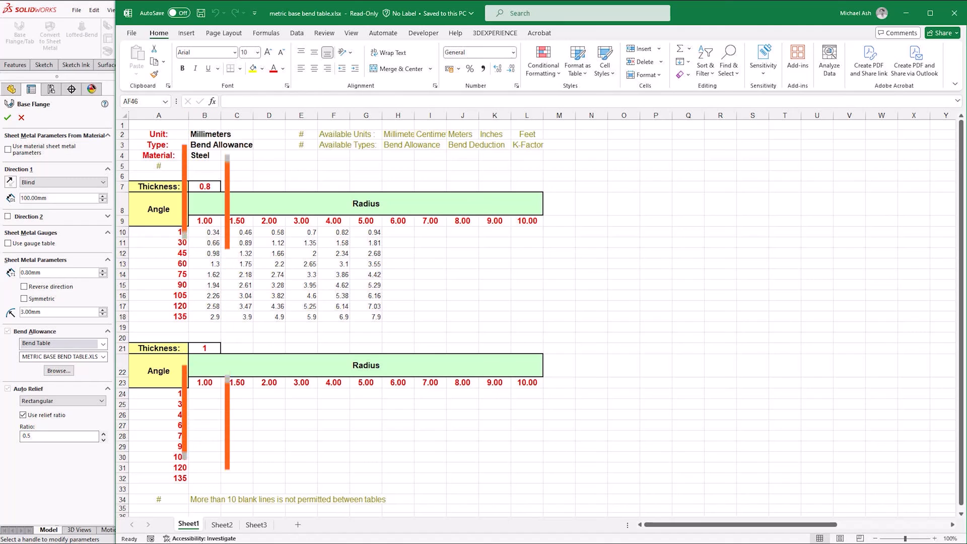
Leave the metric bend table workbook and return to the Base Flange PropertyManager
{"action": "left_click", "coordinate": [205, 115]}
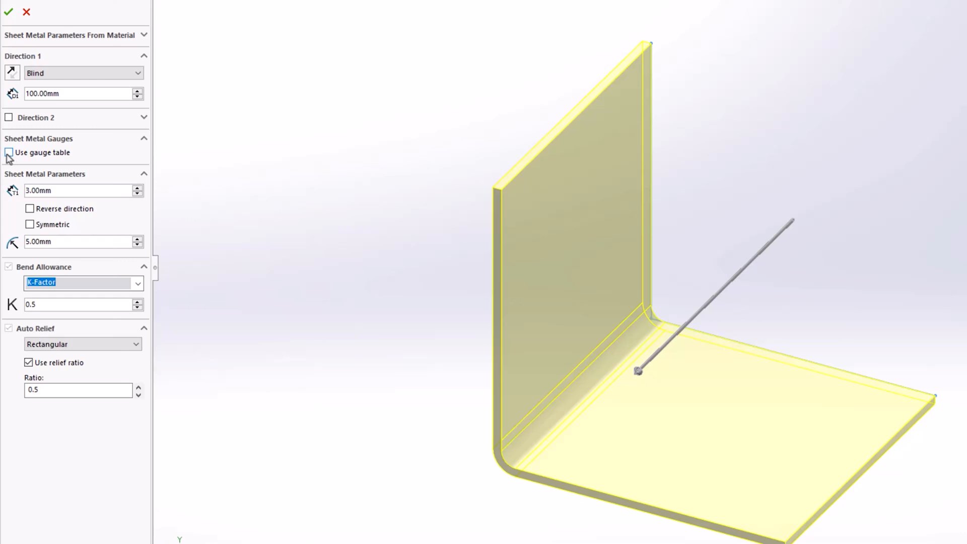
Enable gauge tables with STEEL GAUGE + BEND TABLE.XLSX and list its available thicknesses
{"action": "left_click", "coordinate": [9, 152]}
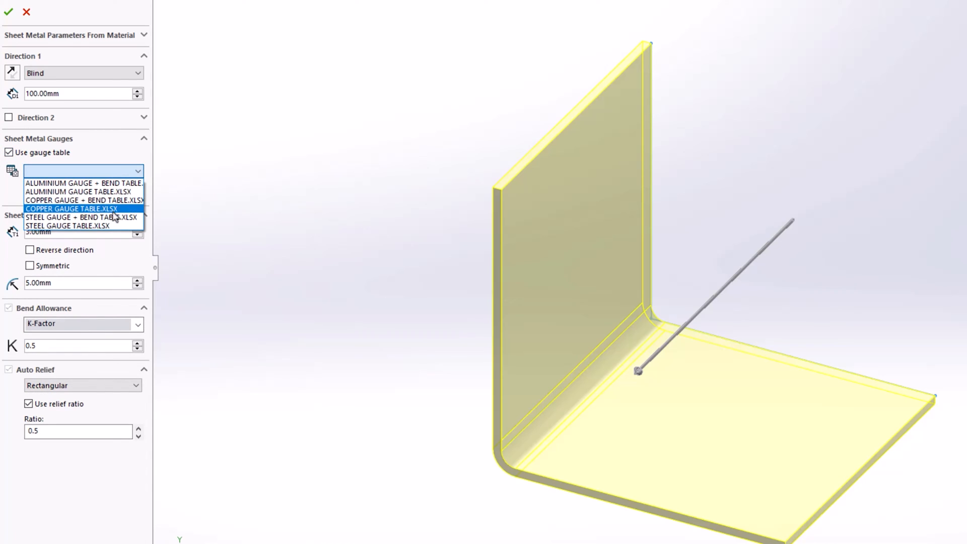
{"action": "mouse_move", "coordinate": [74, 217]}
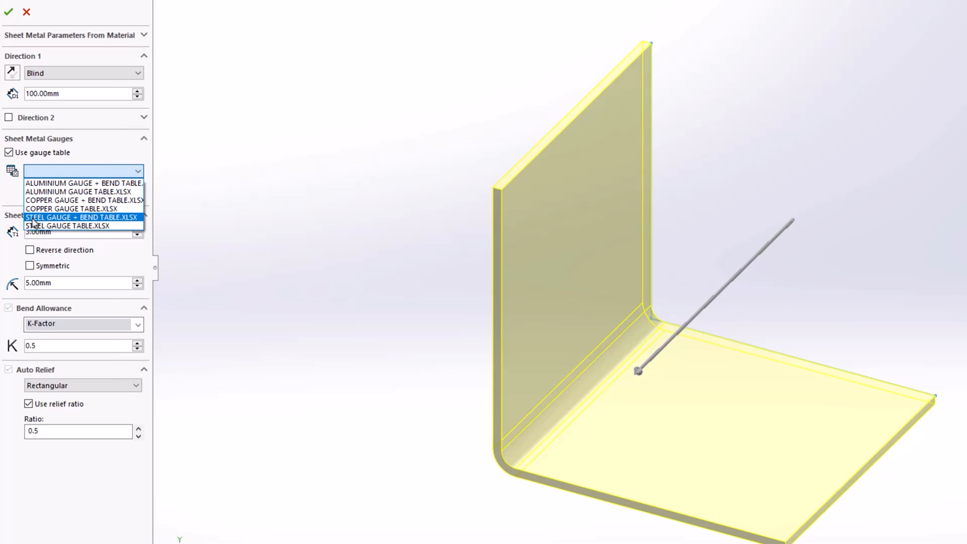
{"action": "left_click", "coordinate": [84, 218]}
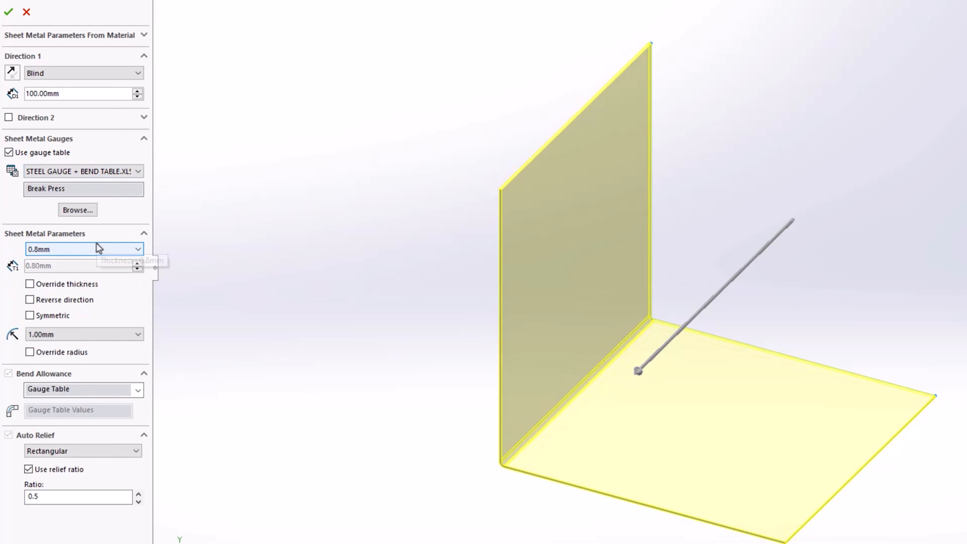
{"action": "left_click", "coordinate": [84, 248]}
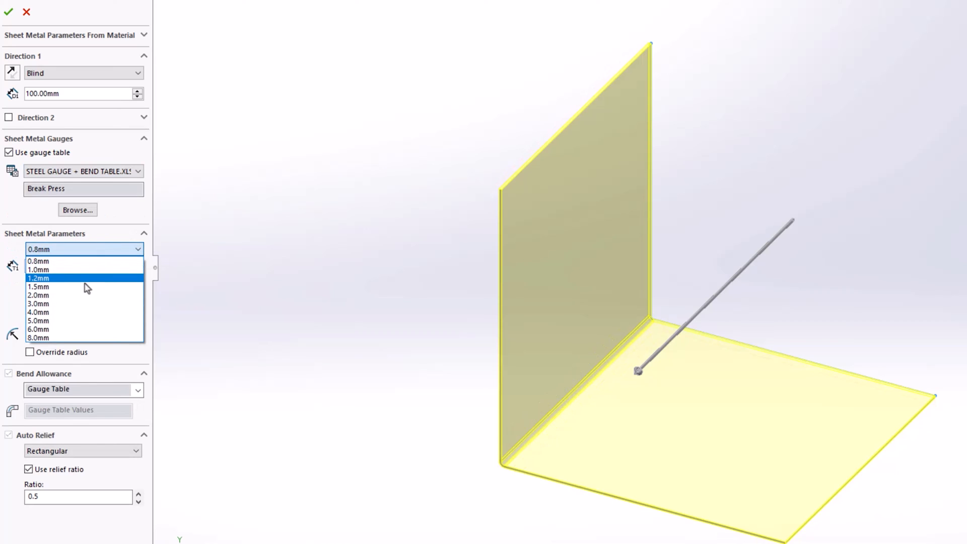